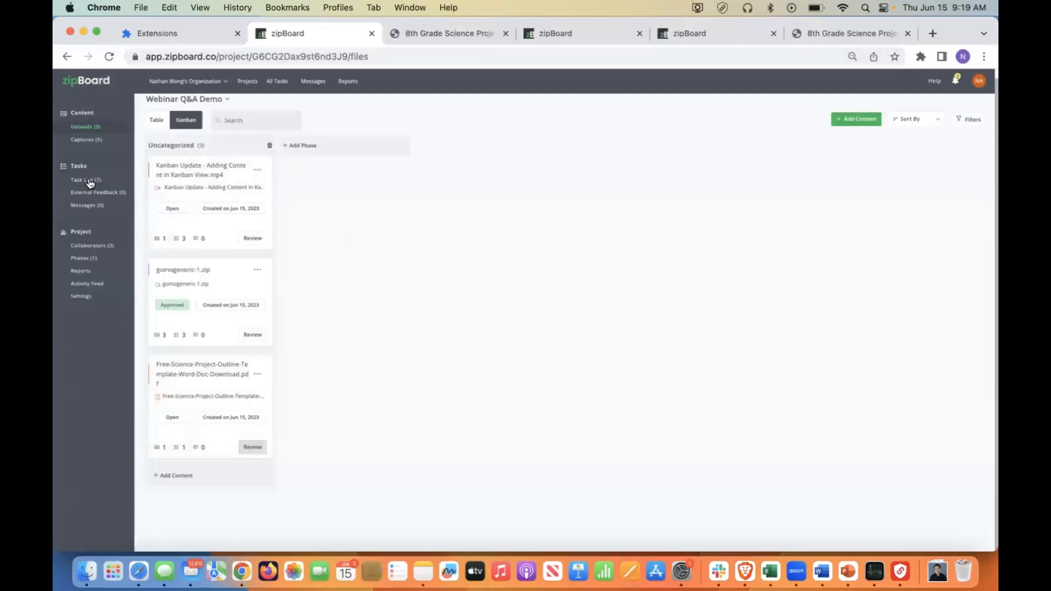
mouse_move(432, 54)
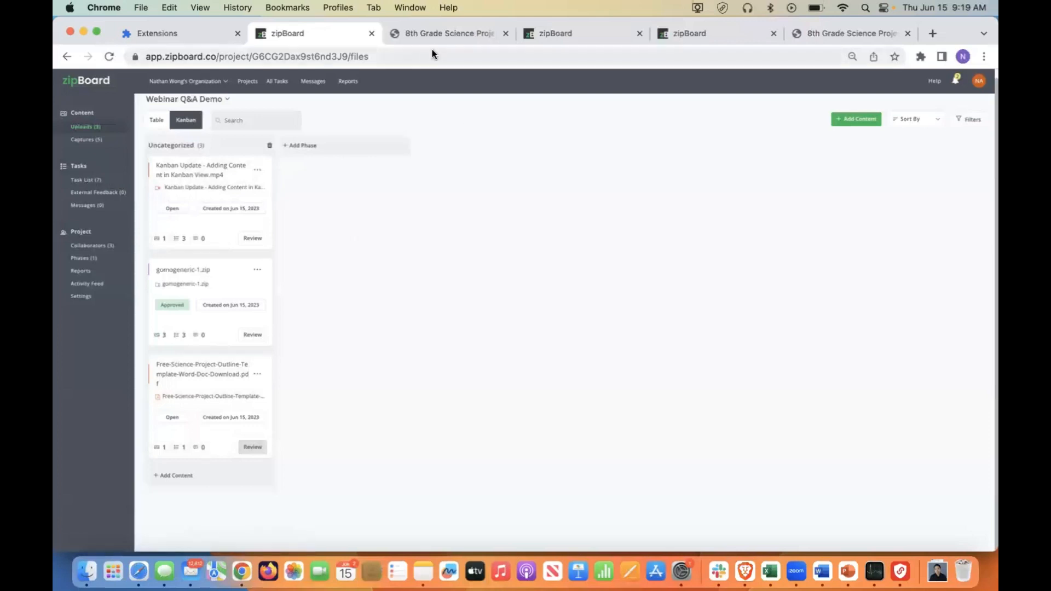
mouse_move(86, 179)
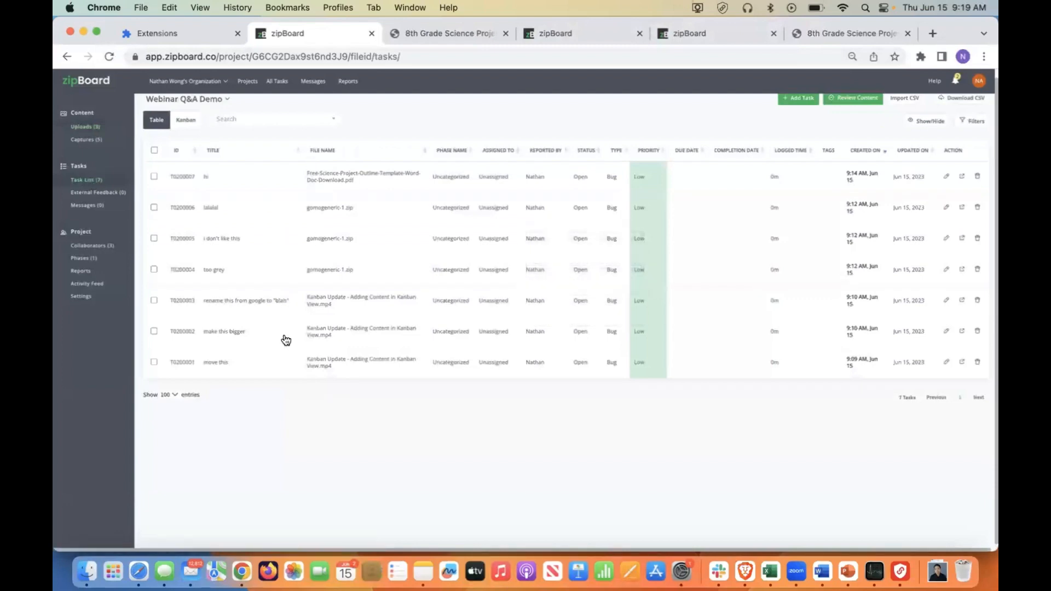
mouse_move(272, 368)
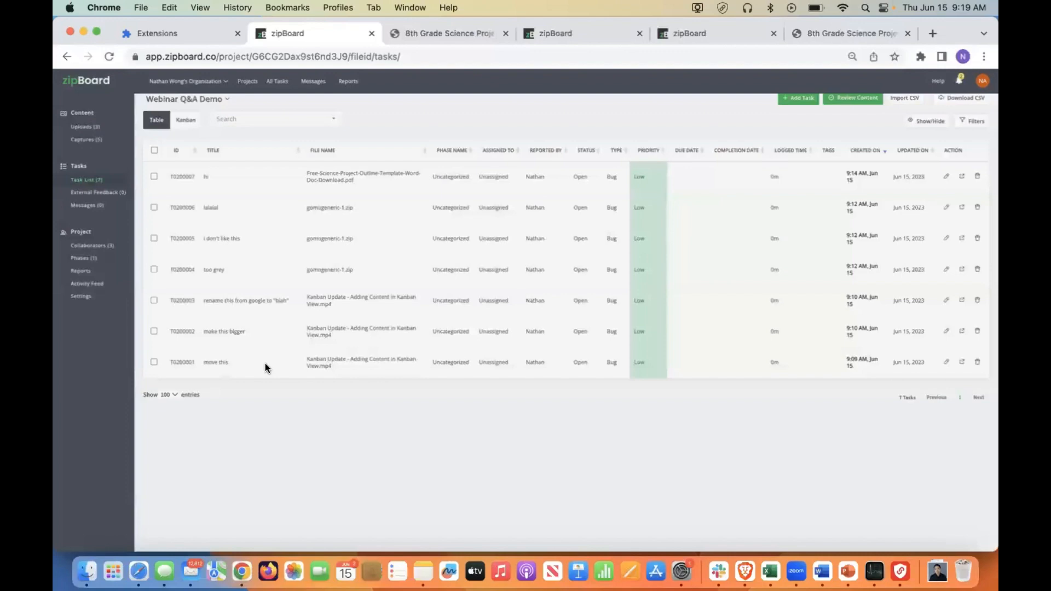
- Assign task T0200001 'move this' to Nathan from its details panel
click(215, 363)
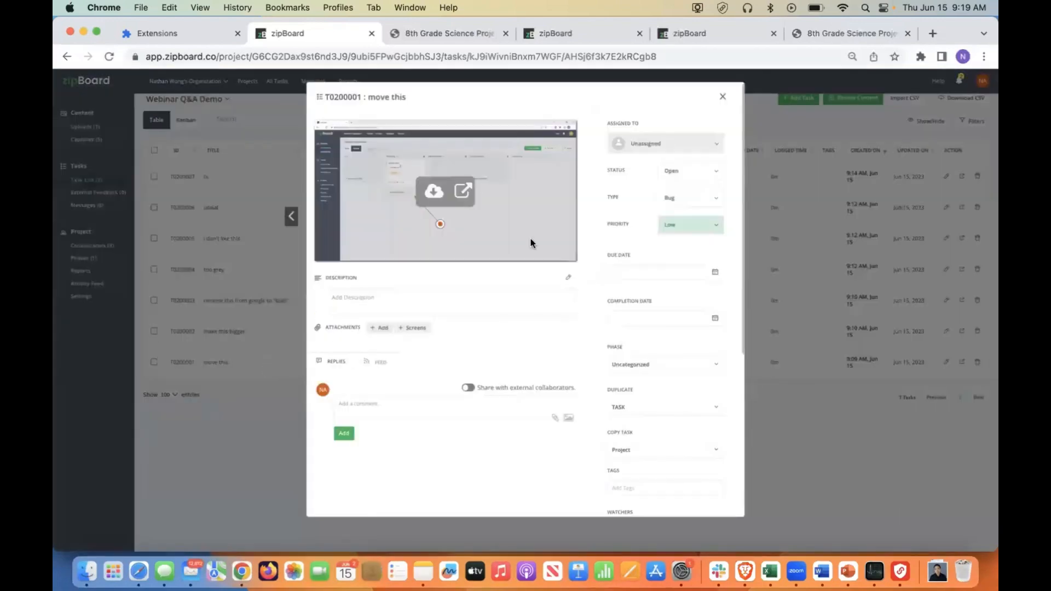
mouse_move(480, 244)
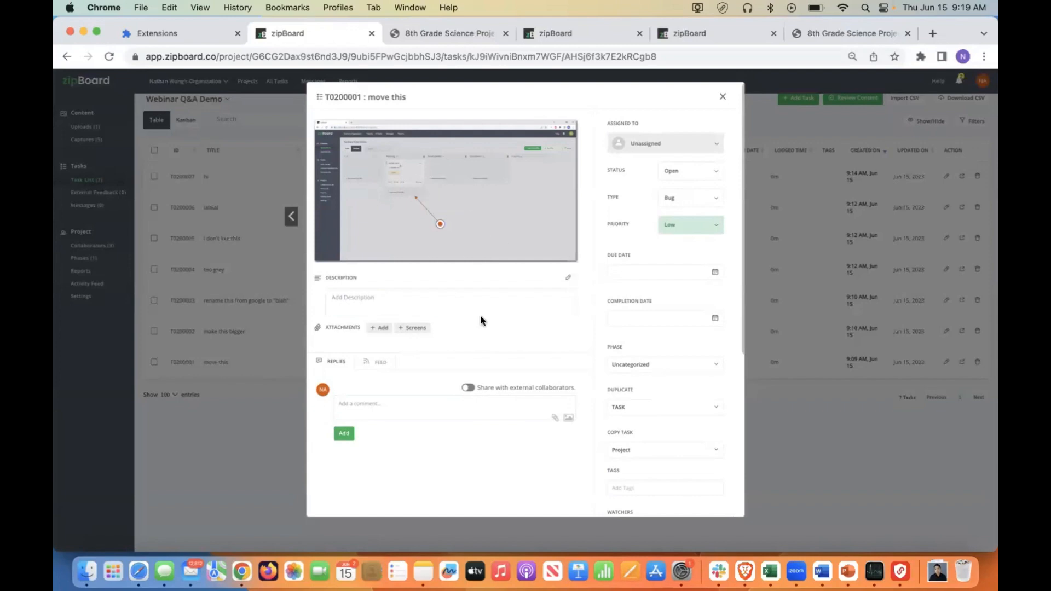
mouse_move(453, 242)
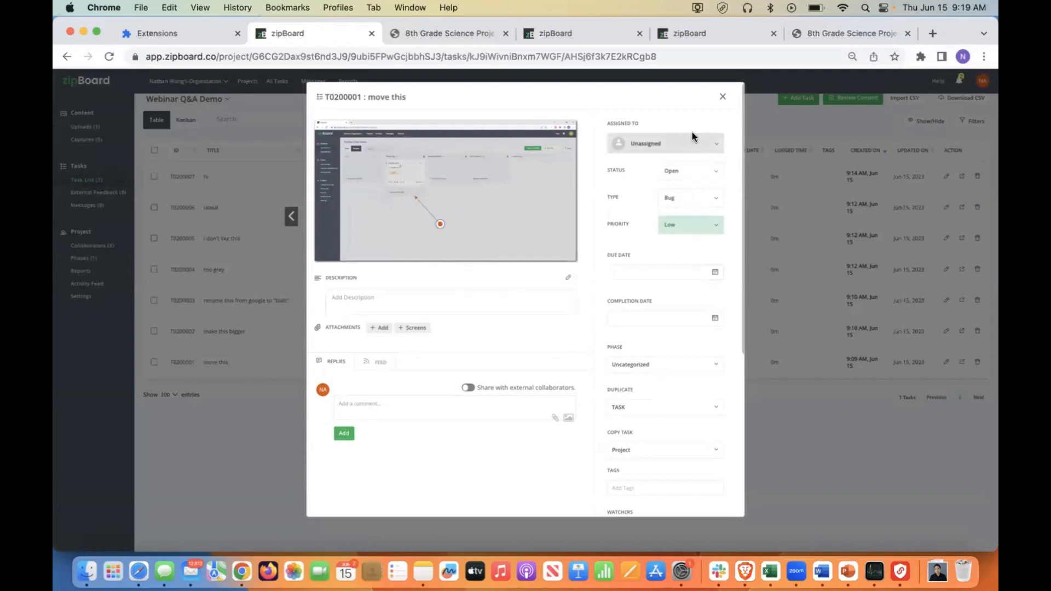
click(663, 142)
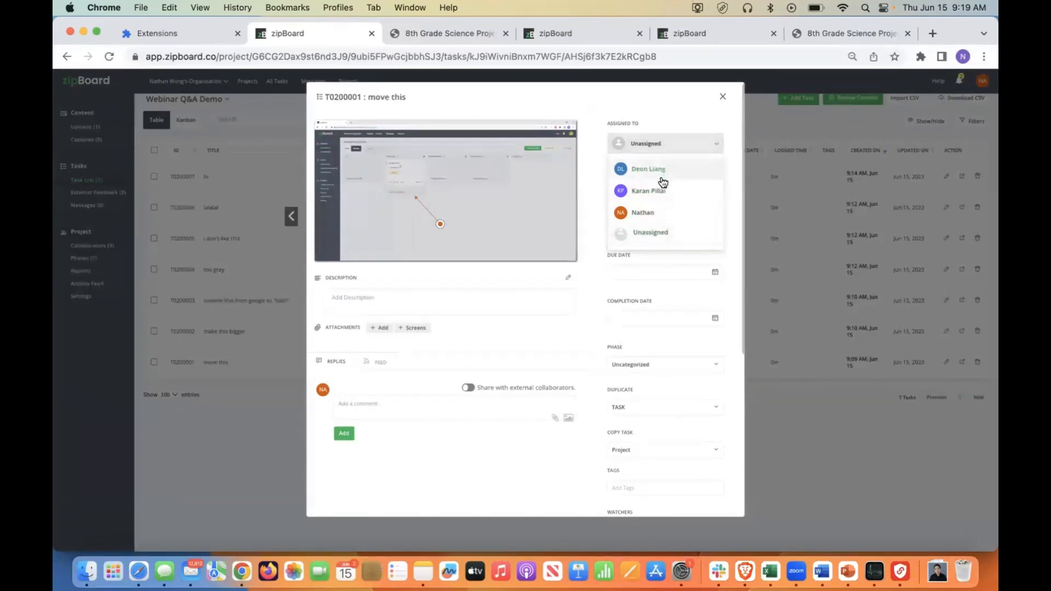
click(643, 213)
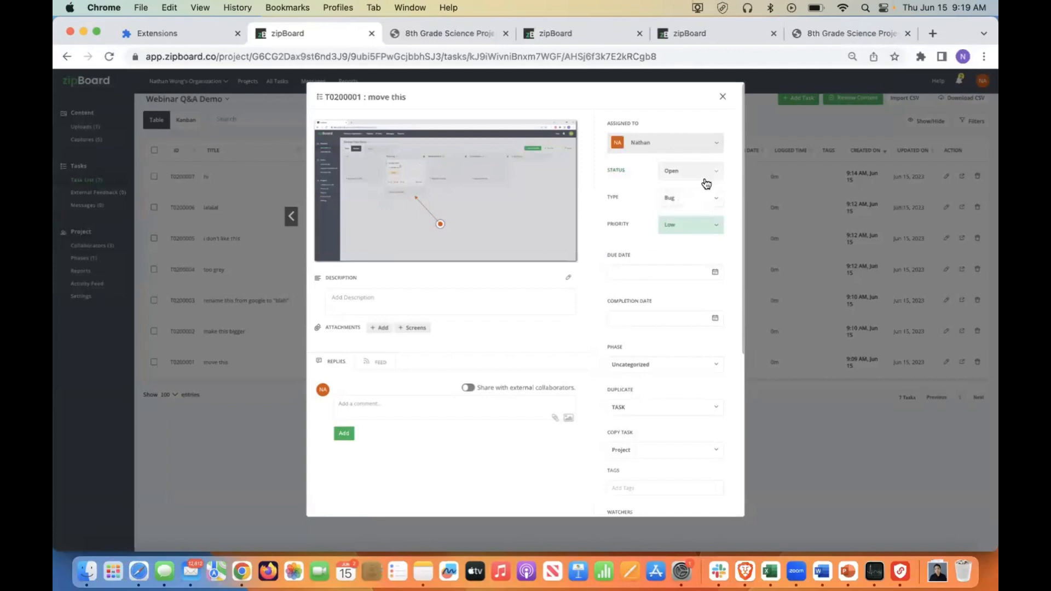
- Set the task status to In Progress, leaving type Bug and priority Low
click(691, 171)
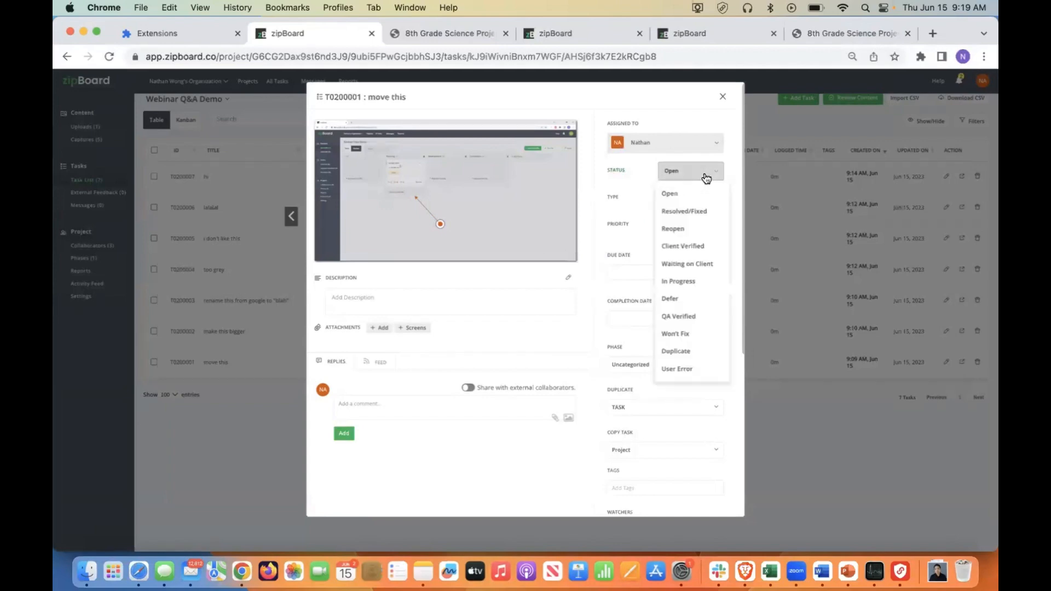
mouse_move(678, 316)
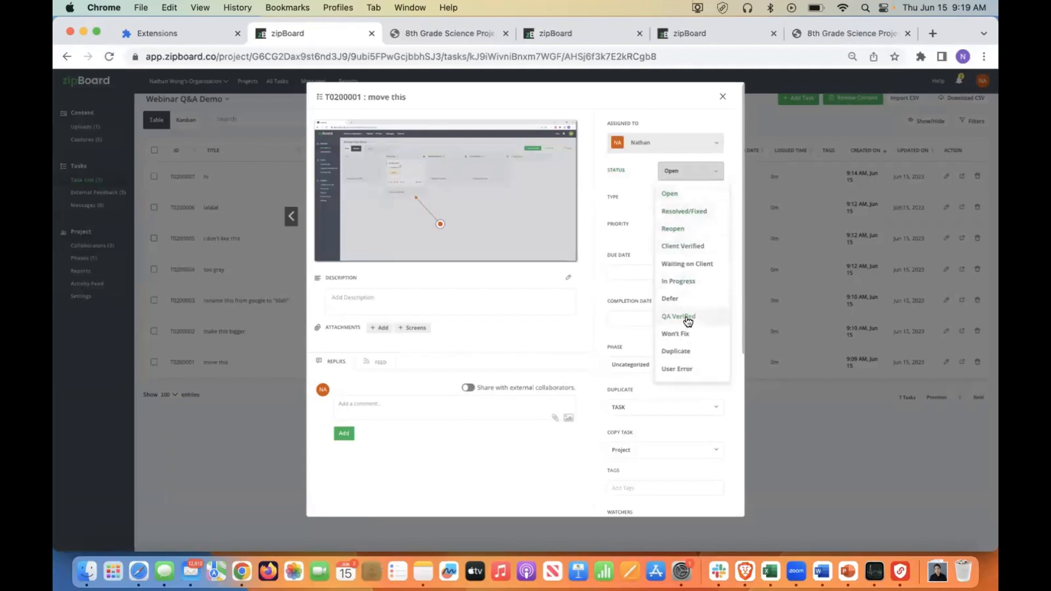
mouse_move(686, 272)
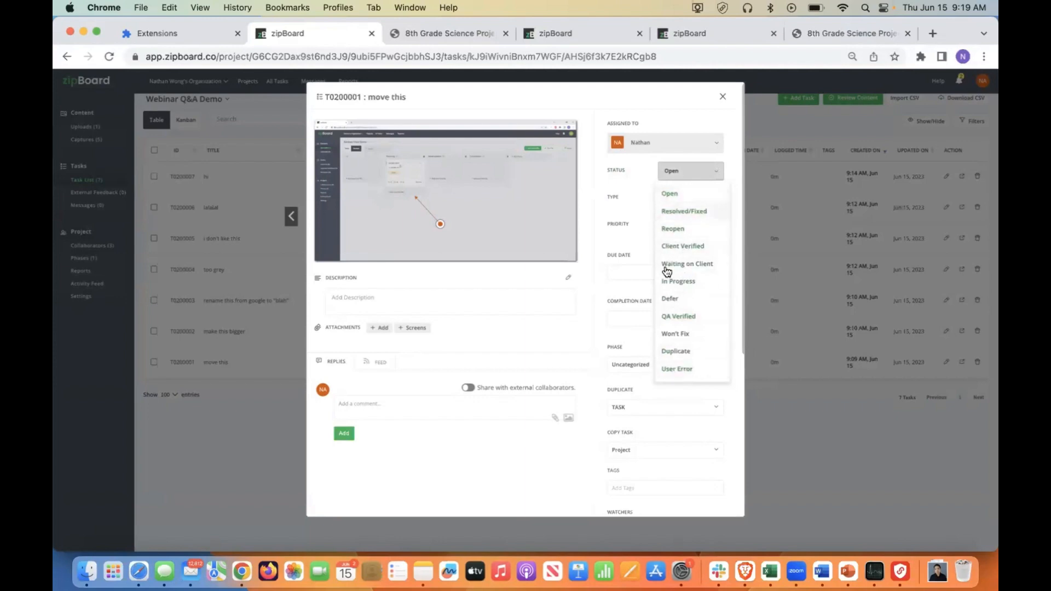
mouse_move(697, 175)
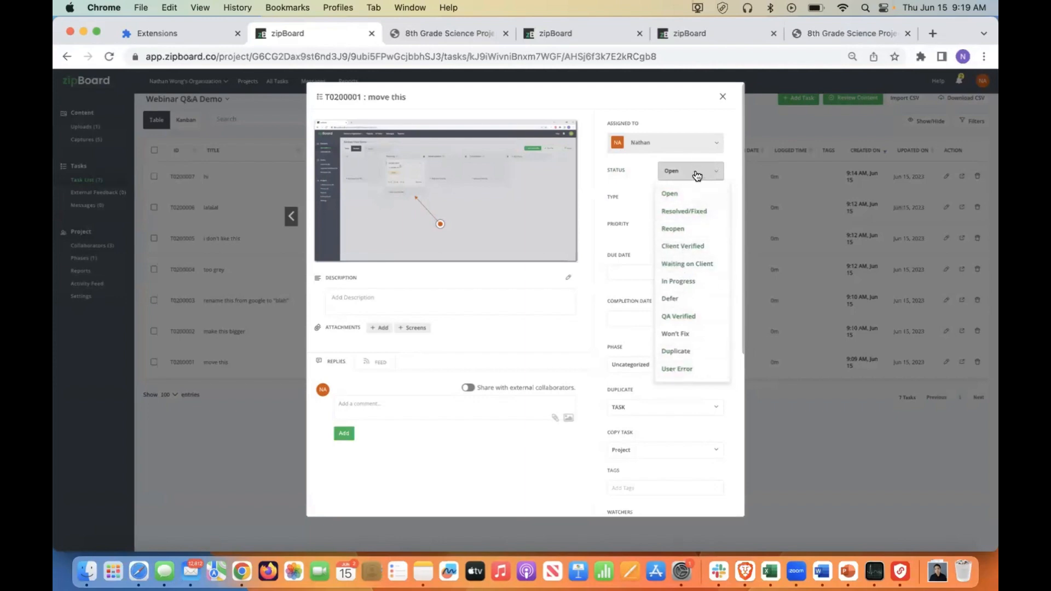
mouse_move(683, 194)
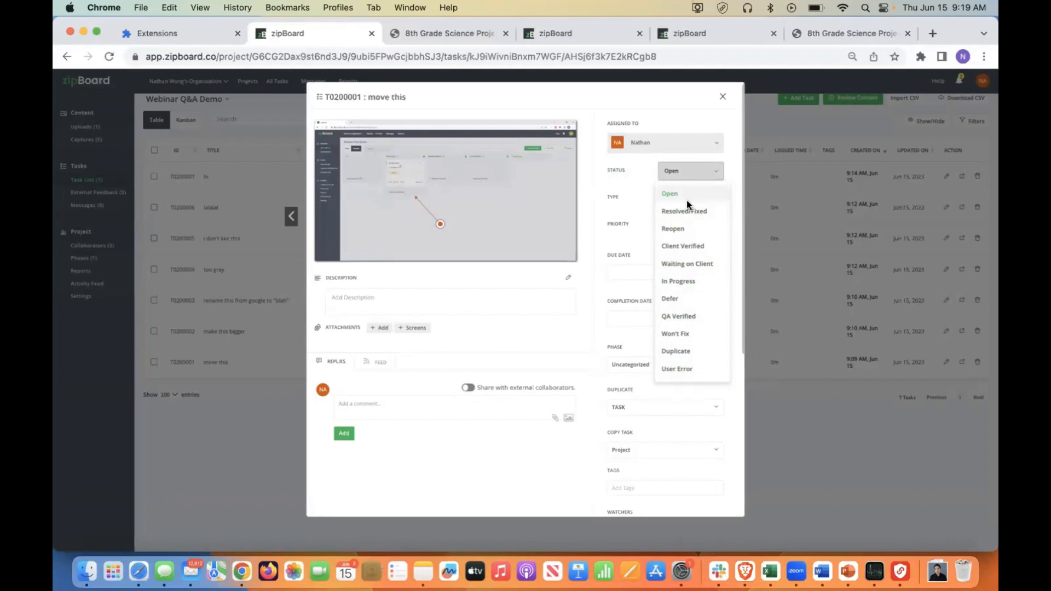
mouse_move(694, 237)
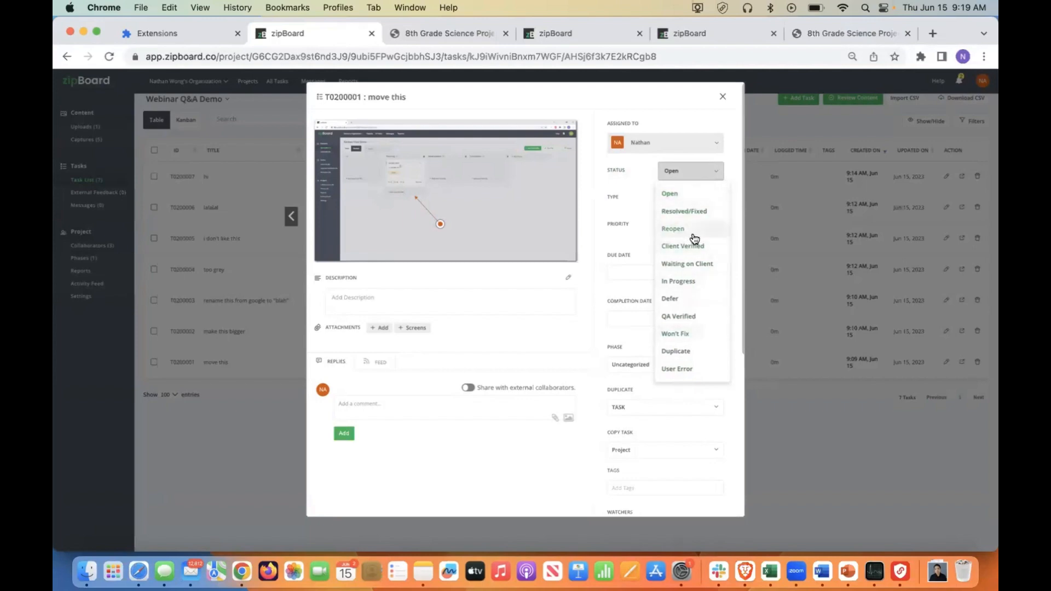
click(678, 281)
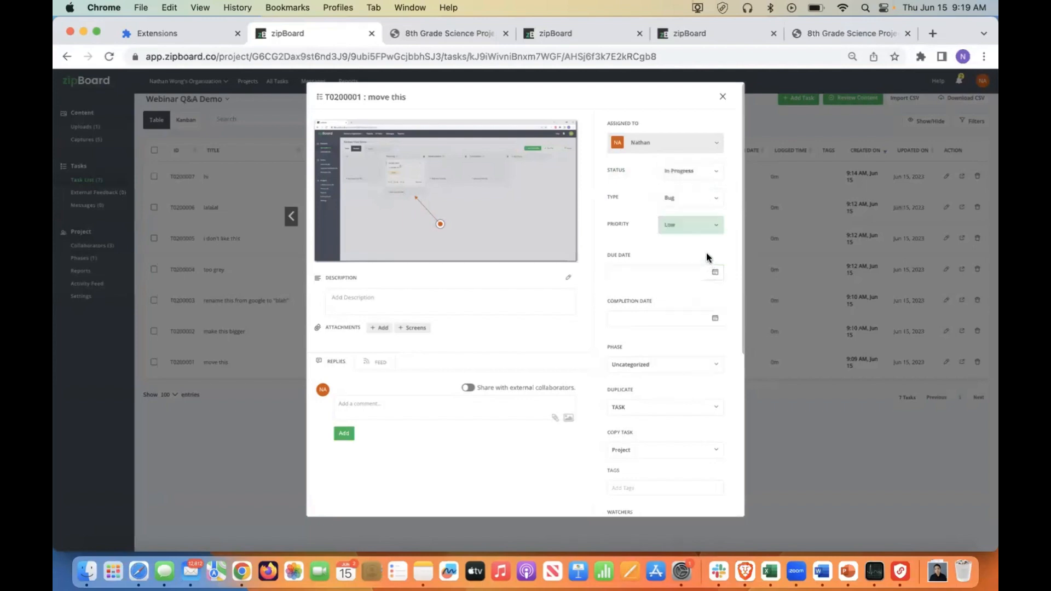
click(691, 198)
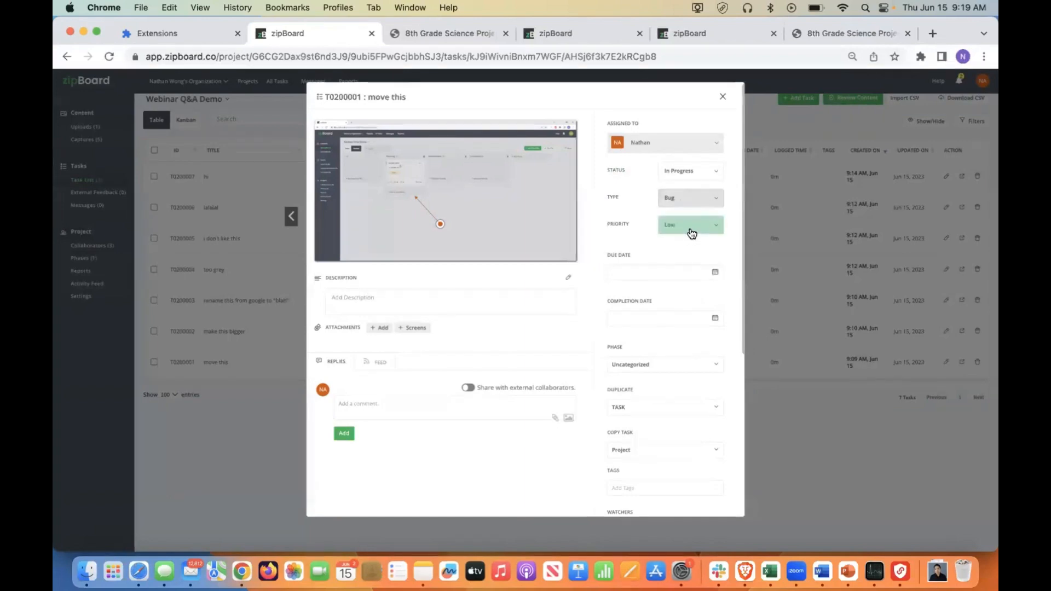
click(689, 225)
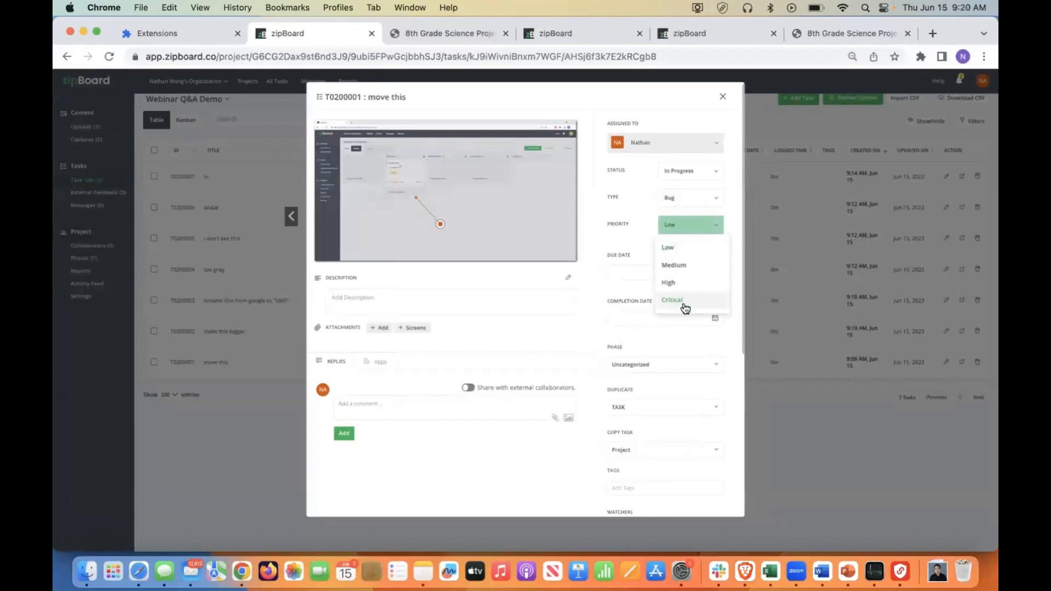
mouse_move(692, 228)
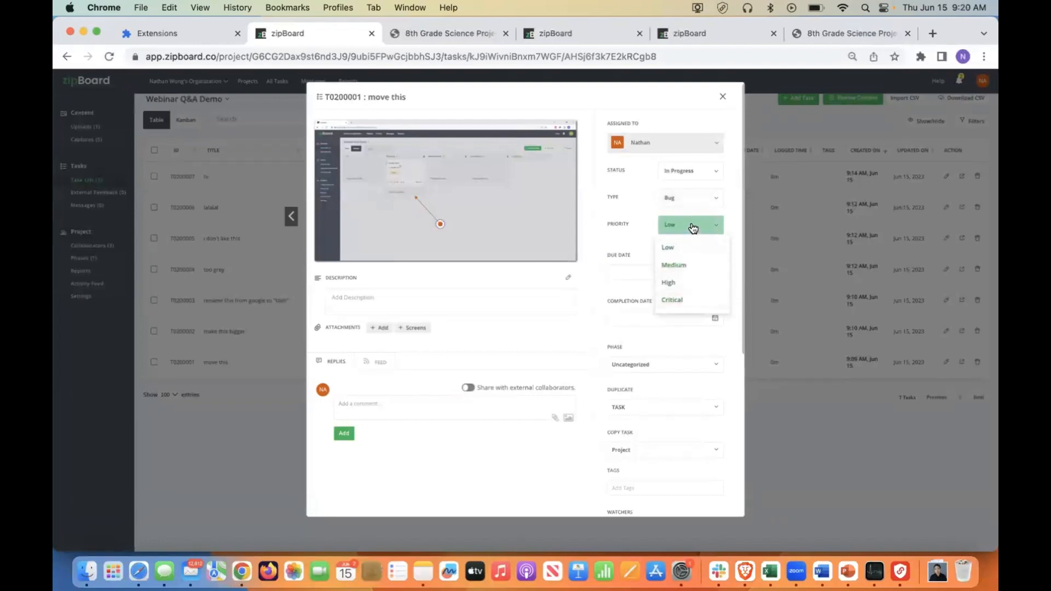
click(668, 246)
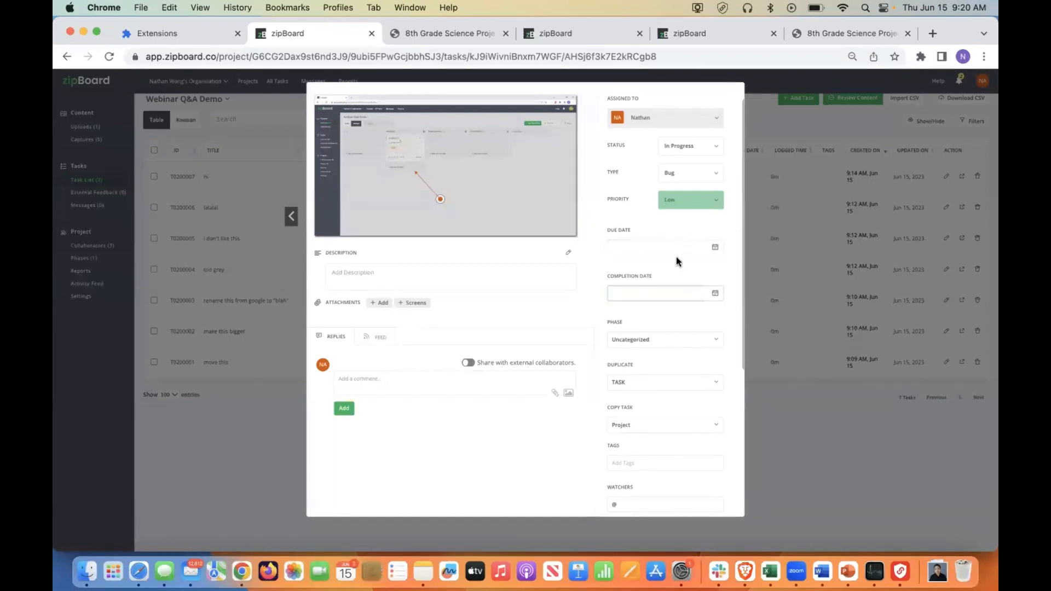
click(657, 247)
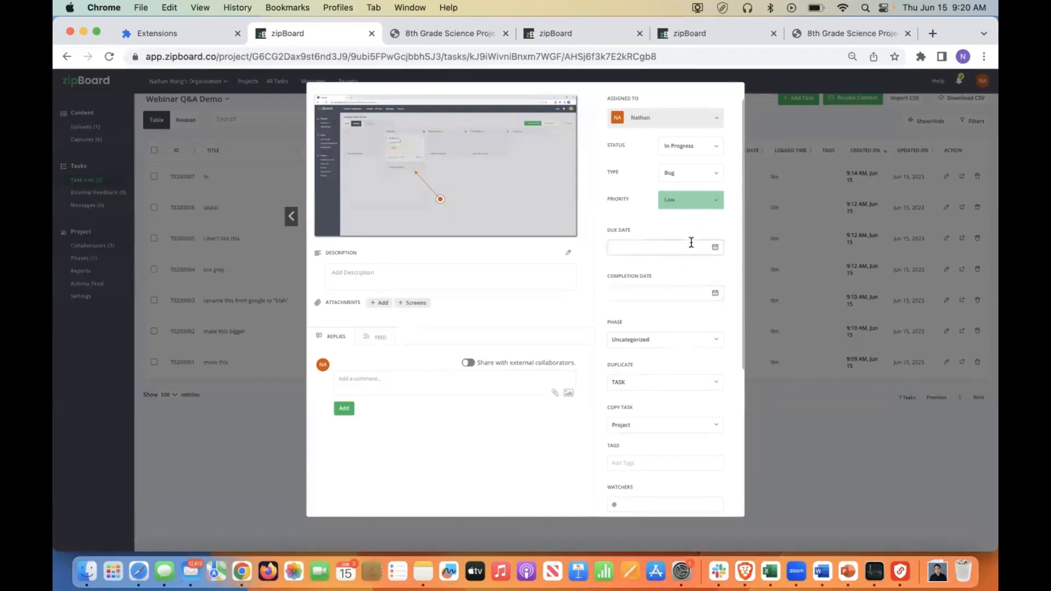